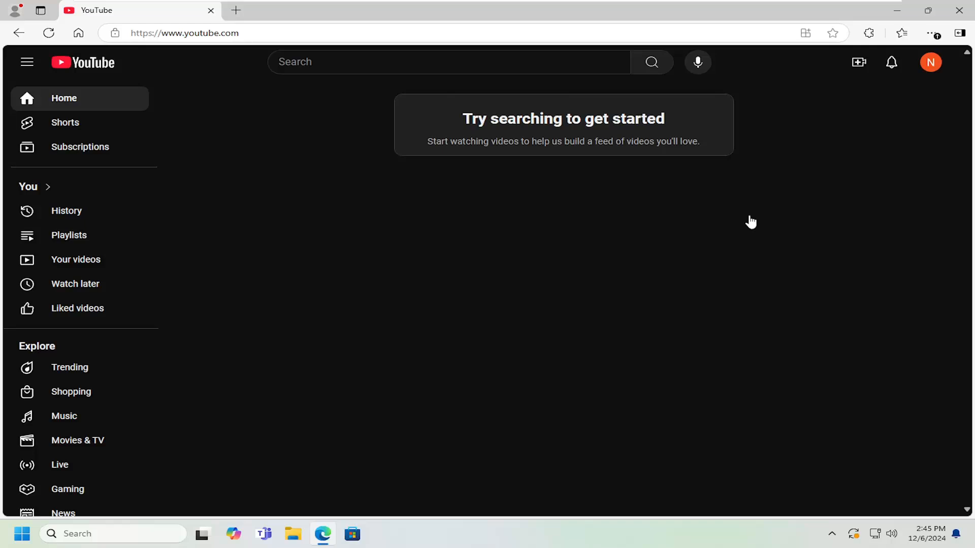
mouse_move(740, 220)
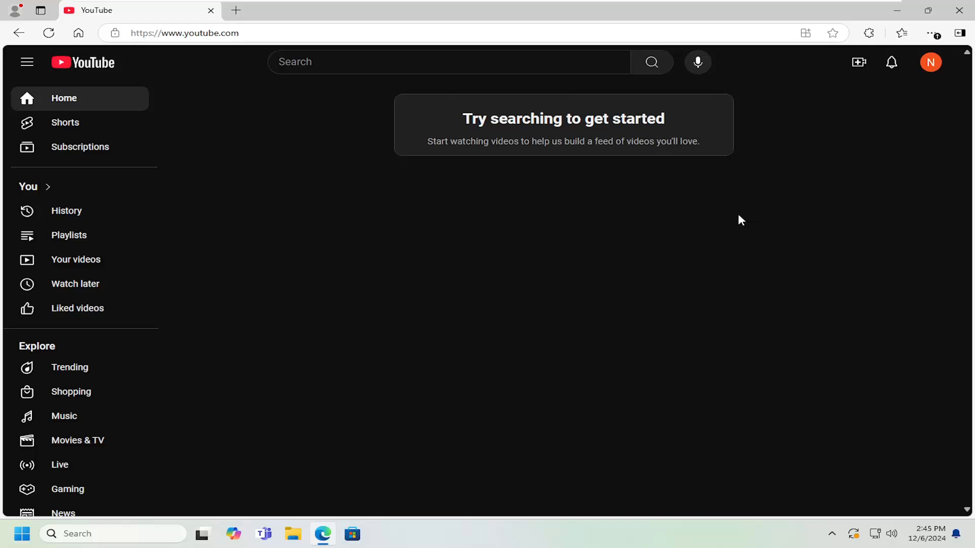
mouse_move(364, 225)
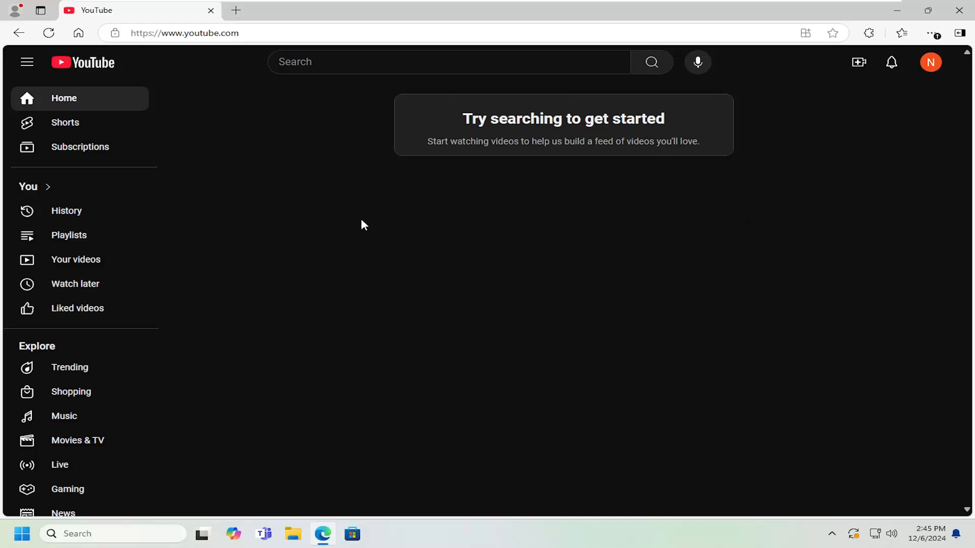
mouse_move(895, 110)
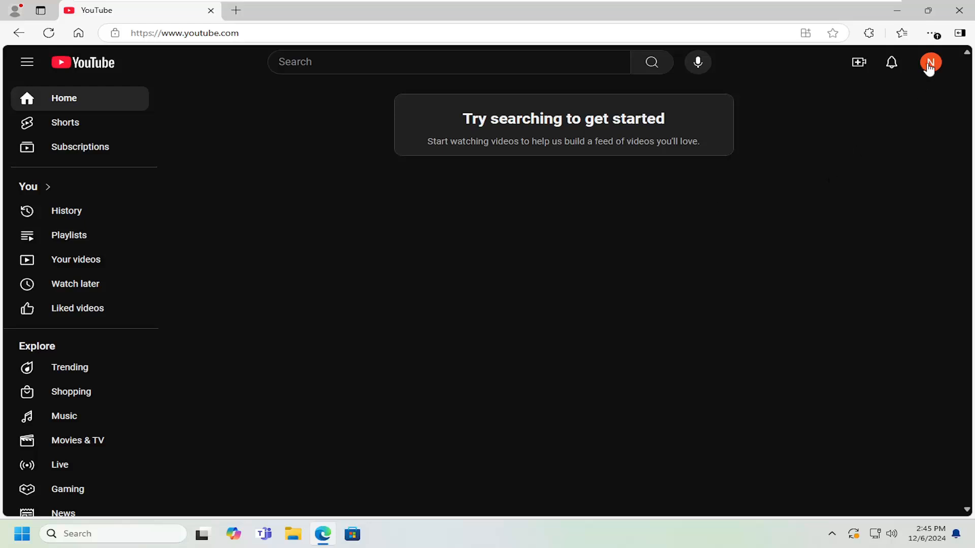
Go from the YouTube account menu to the YouTube Studio channel dashboard
click(930, 62)
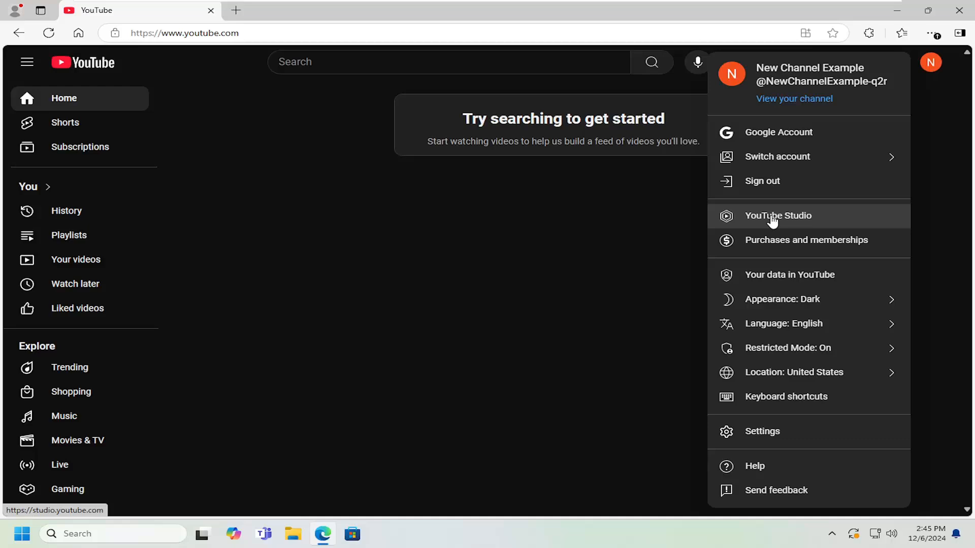
click(777, 216)
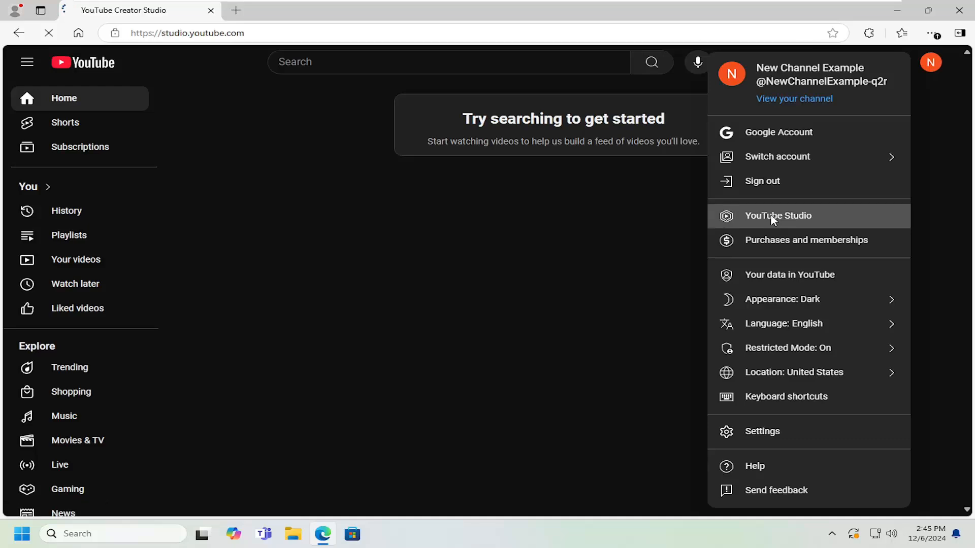
click(778, 216)
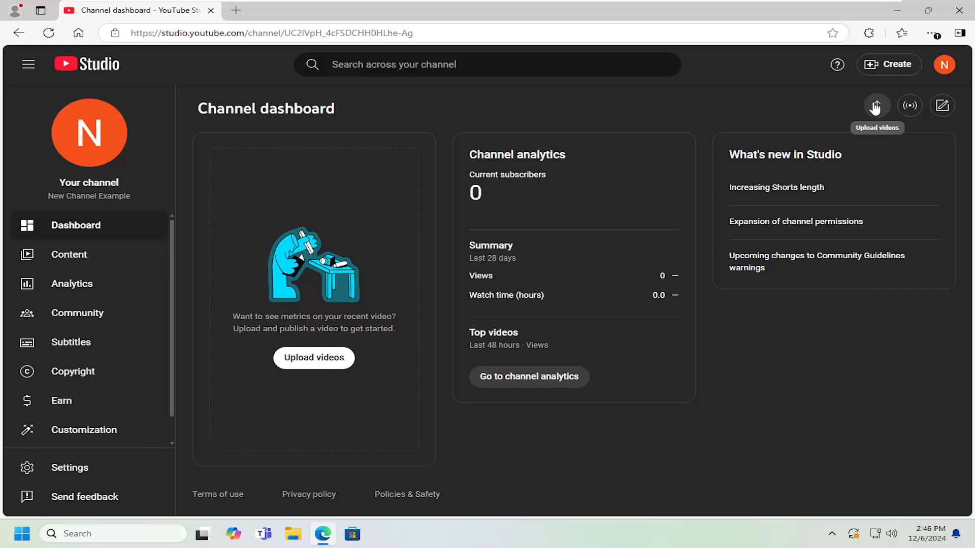
Upload a video file through Select files so its details form appears
click(876, 105)
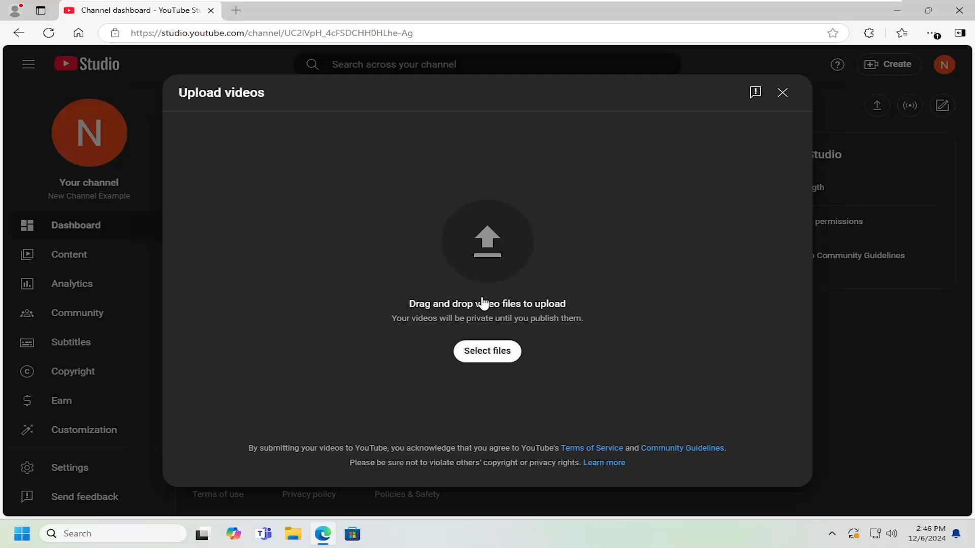
click(487, 351)
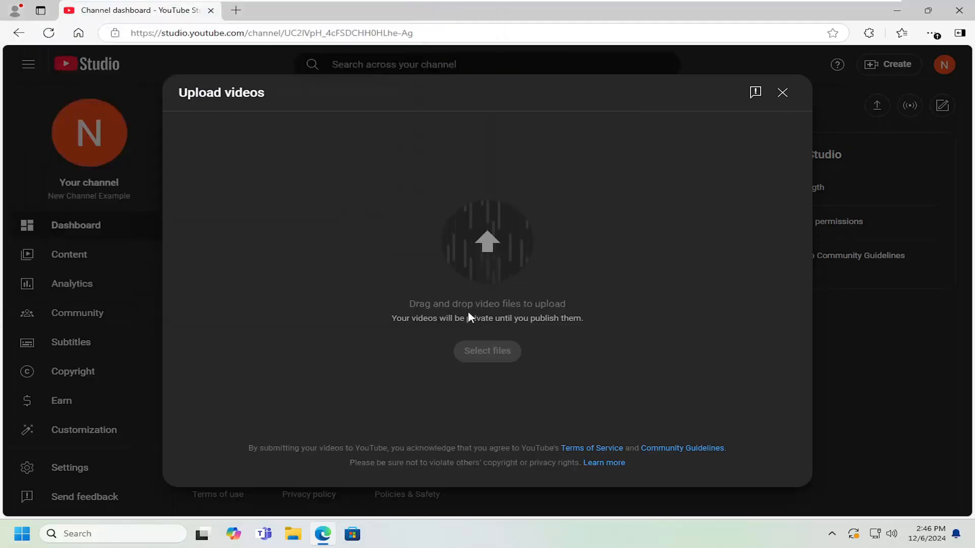
click(487, 351)
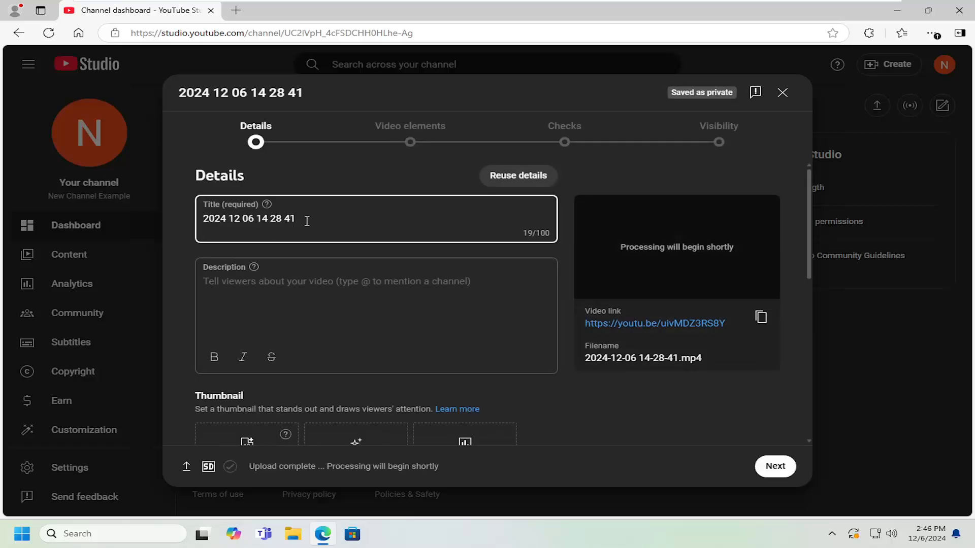
Title the video 'Example' and advance to the Visibility step
text(Exam)
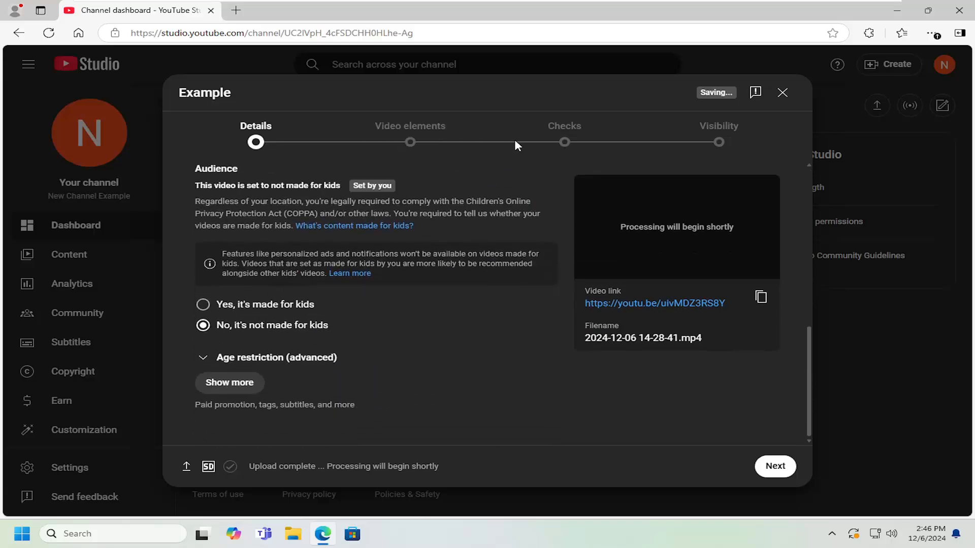
click(774, 466)
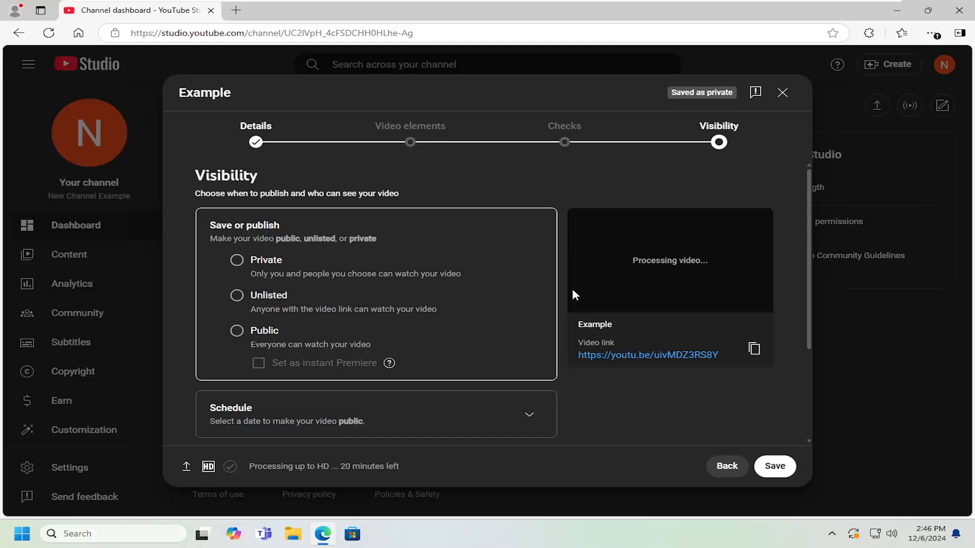
Schedule the video for Dec 13, 2024, keeping the 12:00 AM time
scroll(down, 3)
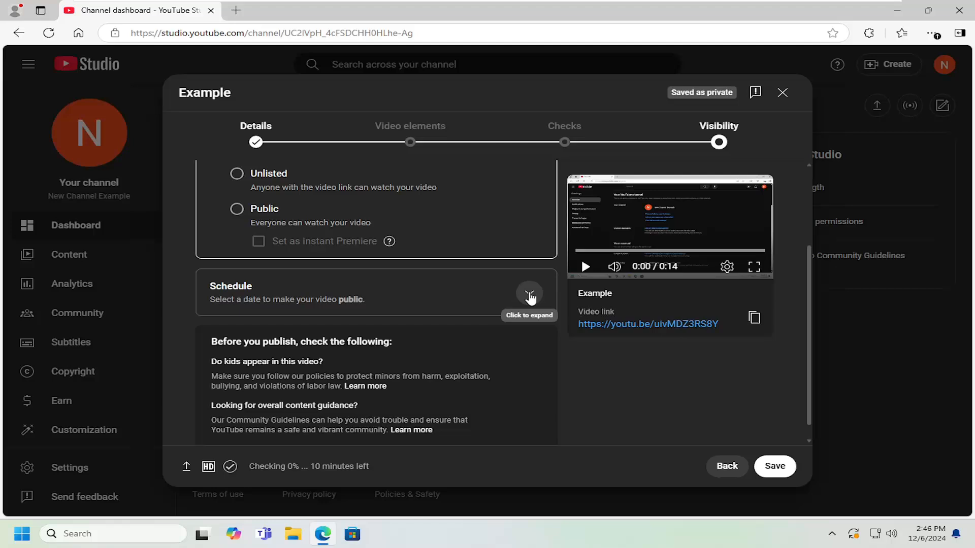
click(530, 293)
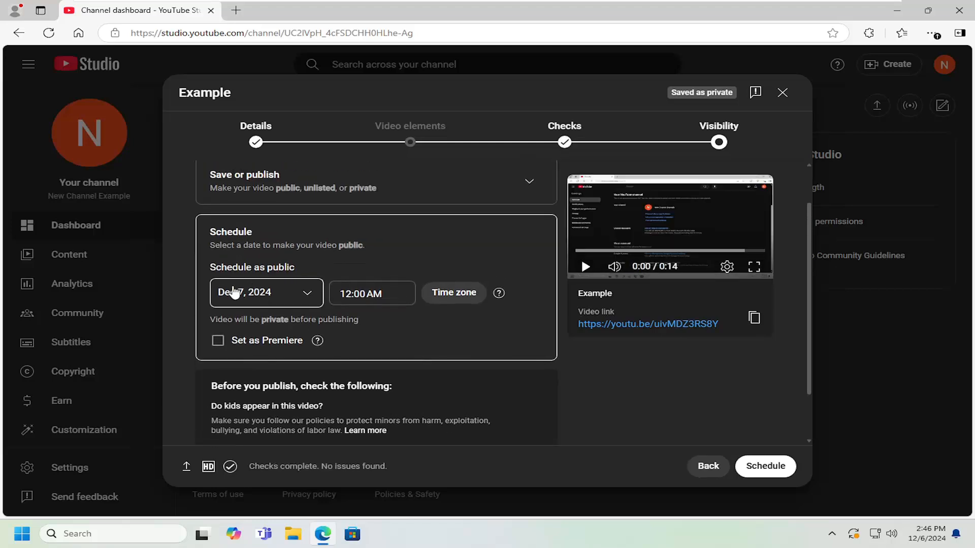
click(266, 293)
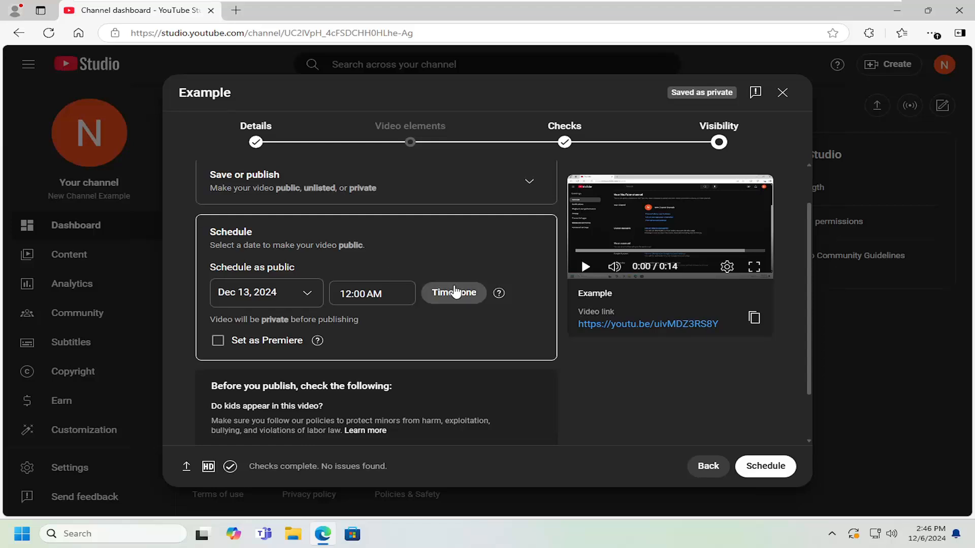
mouse_move(454, 294)
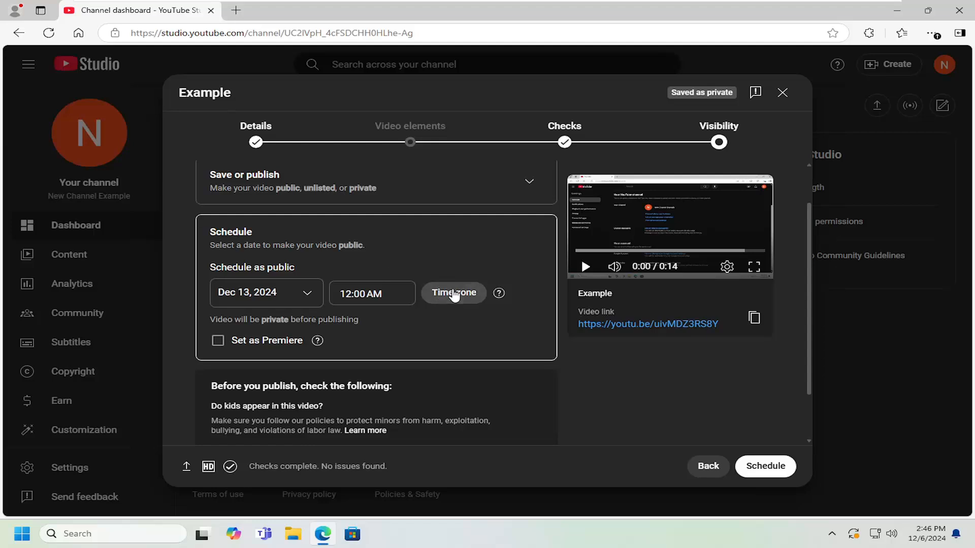
click(454, 293)
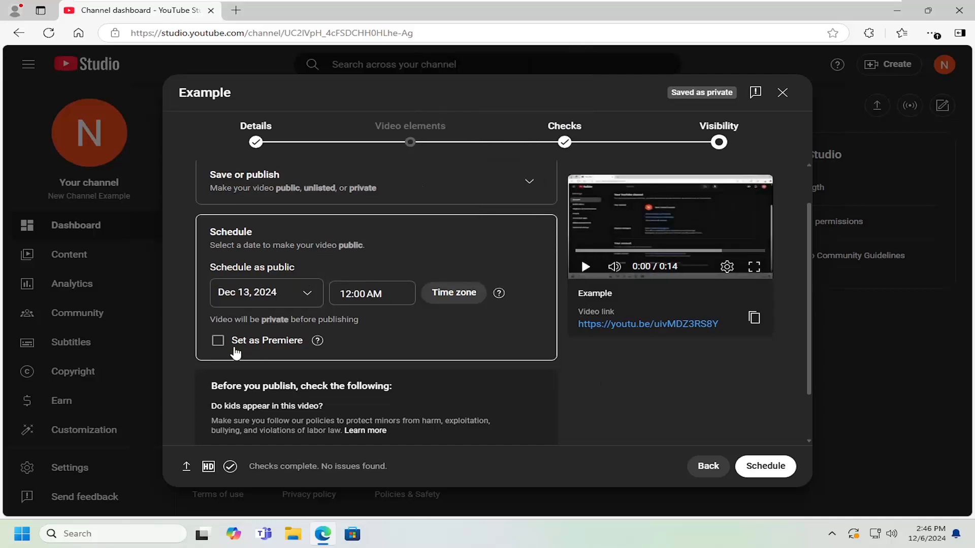
click(218, 340)
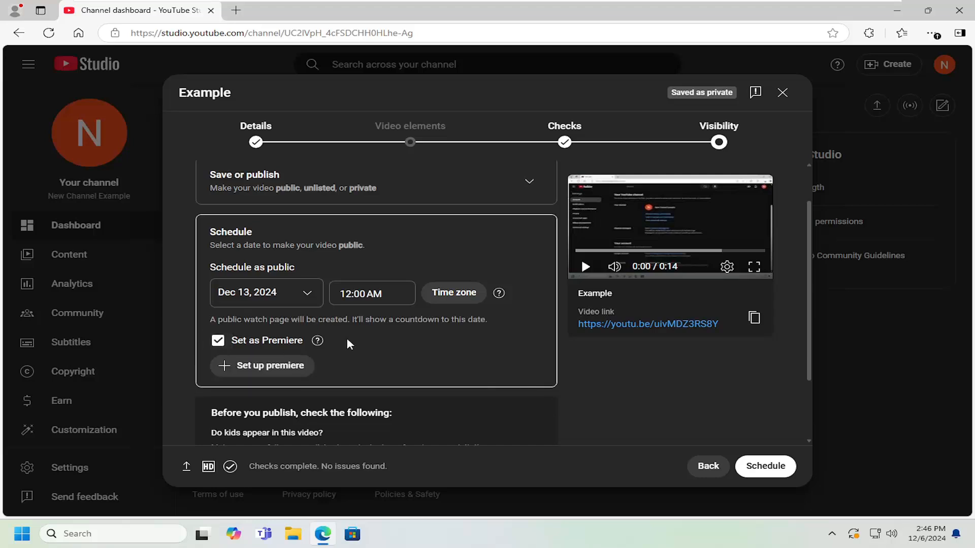
mouse_move(391, 341)
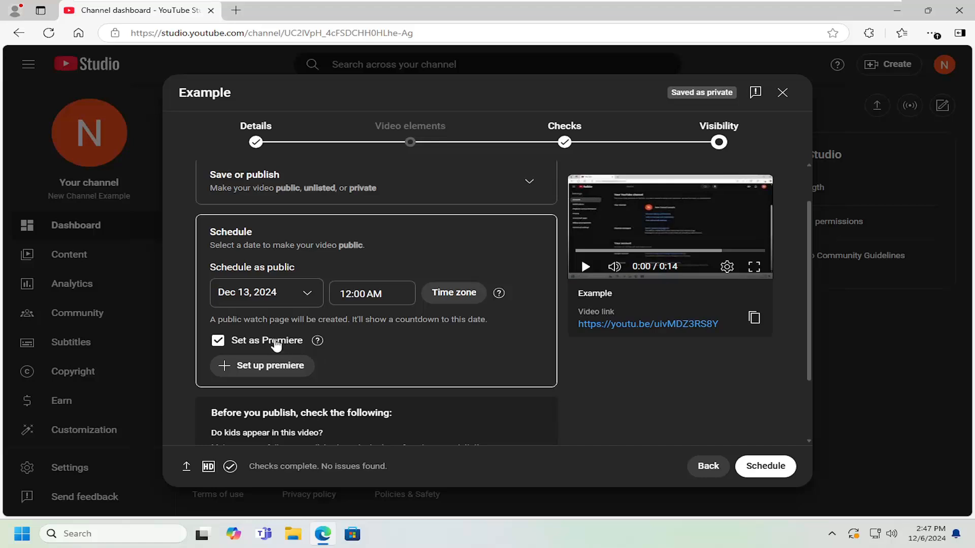
click(217, 341)
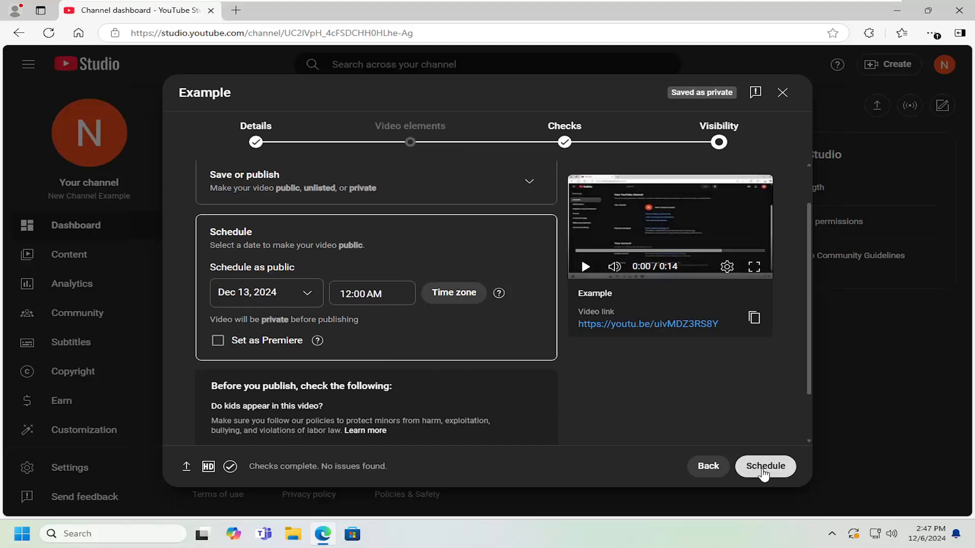
Confirm scheduling and view the 'Video scheduled' dialog for December 13, 2024
click(765, 466)
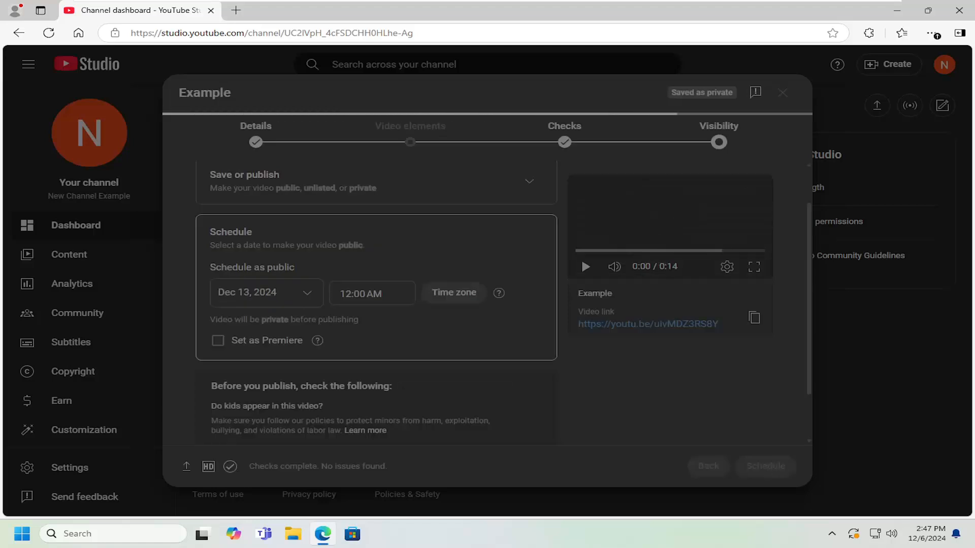
click(765, 466)
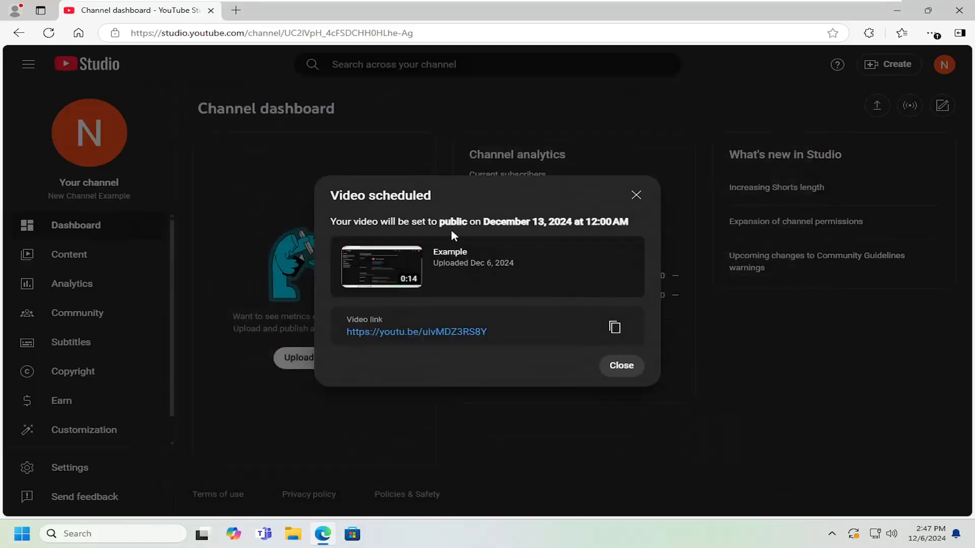
mouse_move(637, 194)
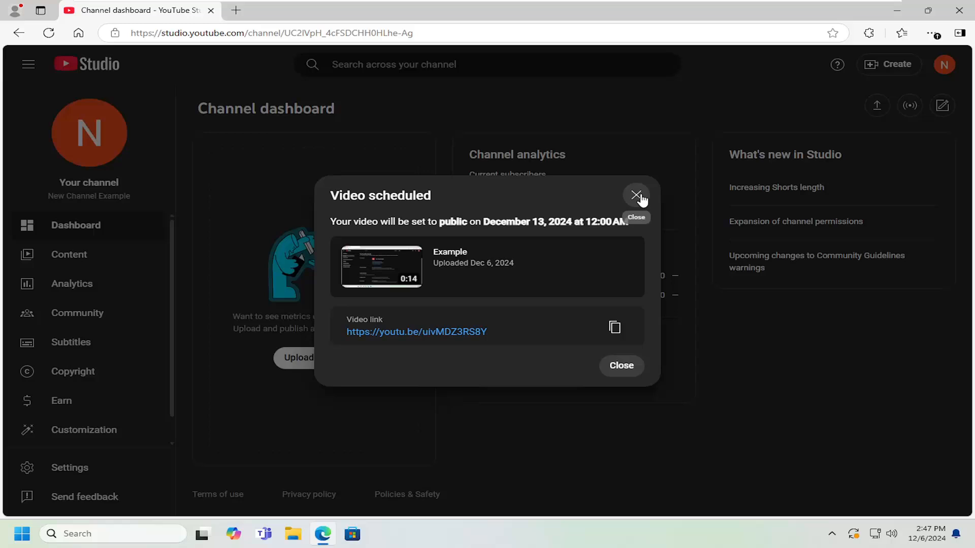